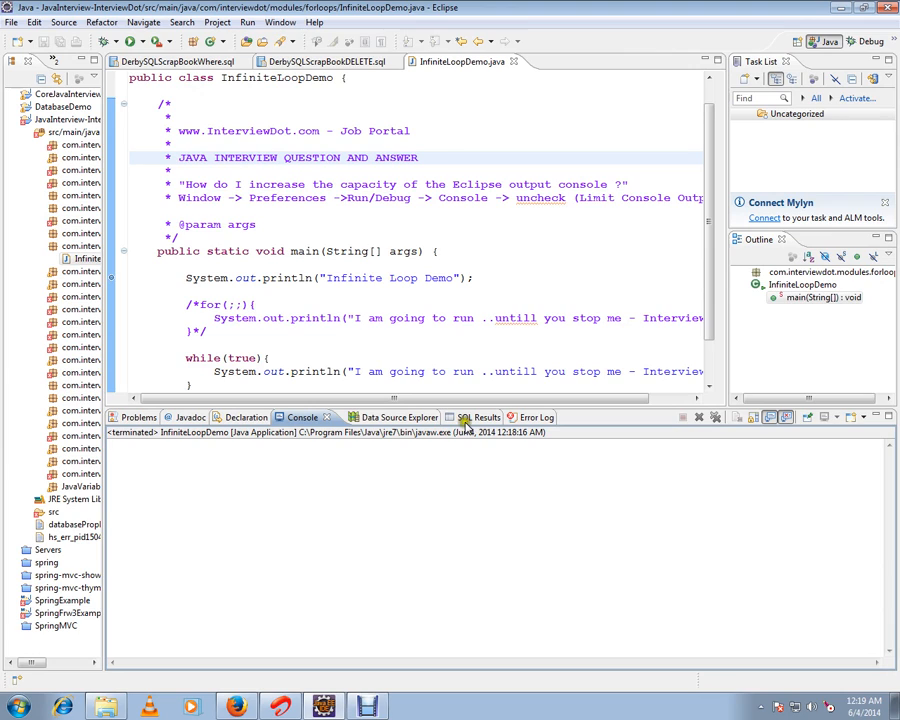
mouse_move(444, 272)
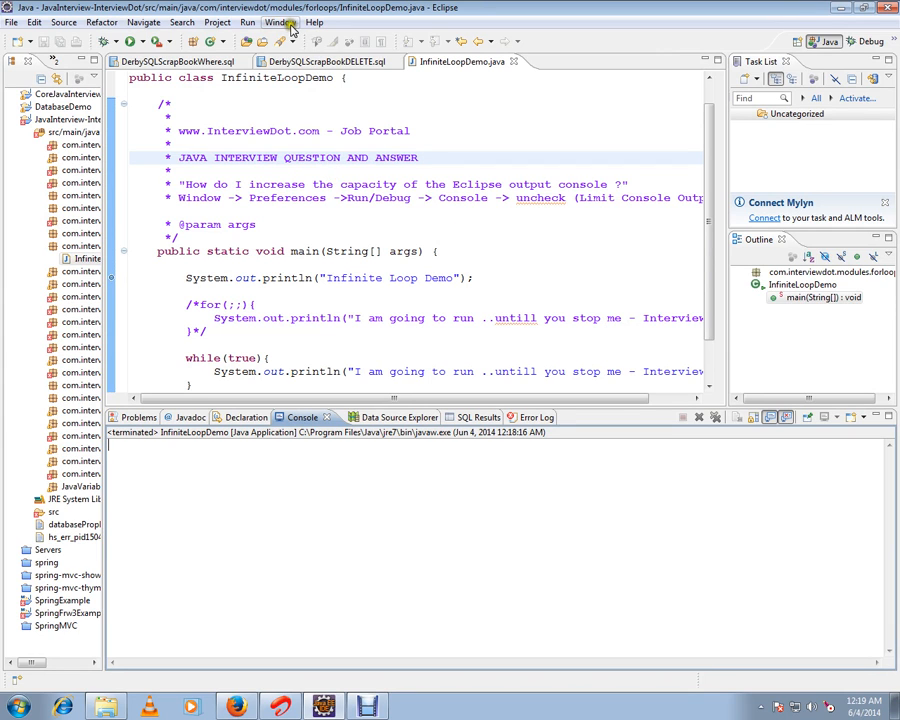
Step: Bring up the Window menu that leads to the preferences
click(280, 22)
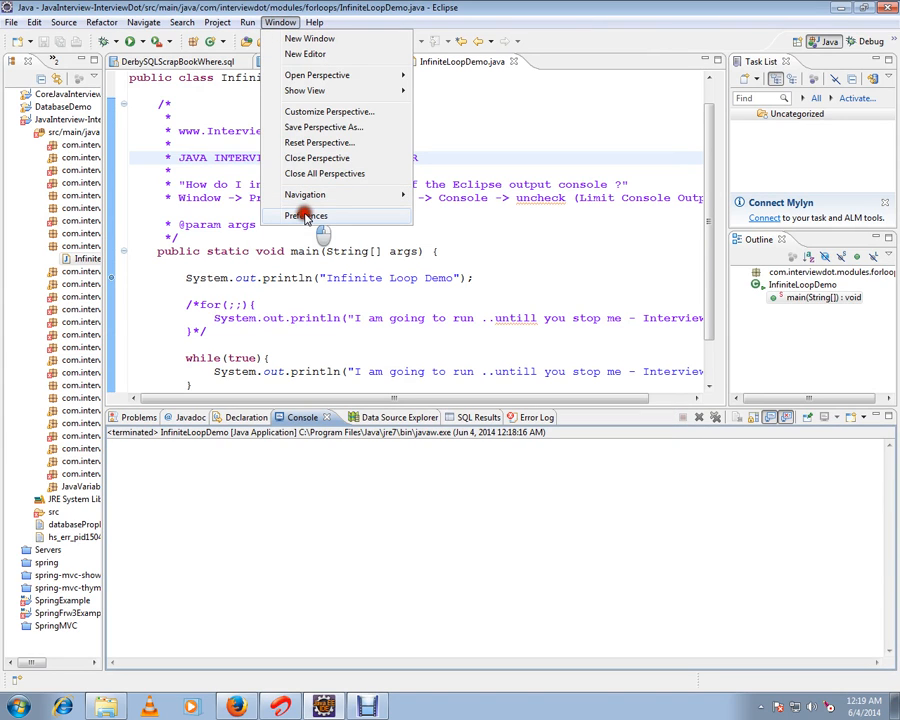
click(308, 216)
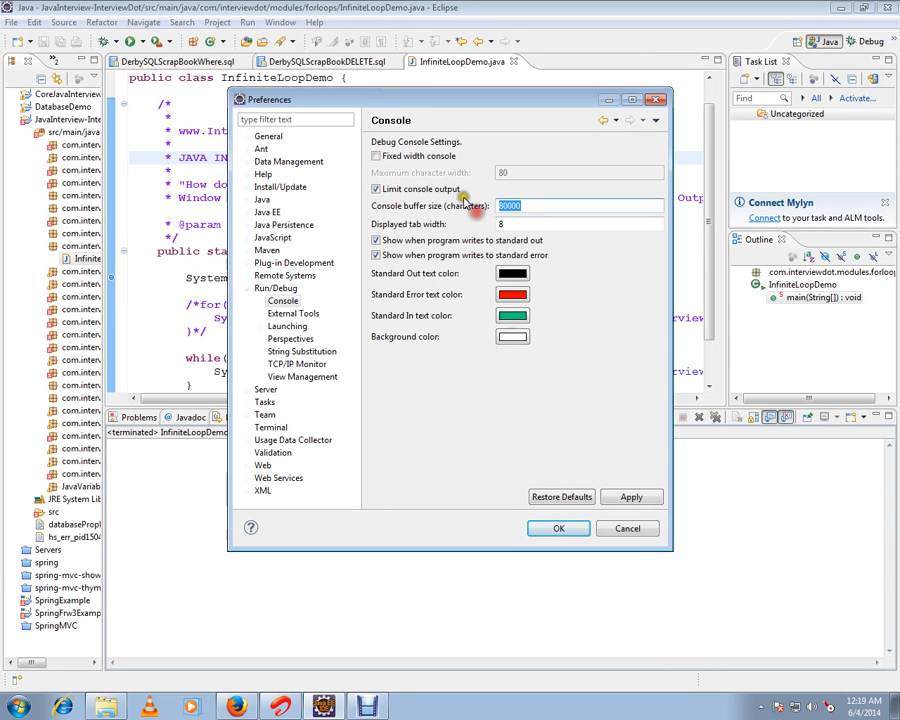
click(558, 528)
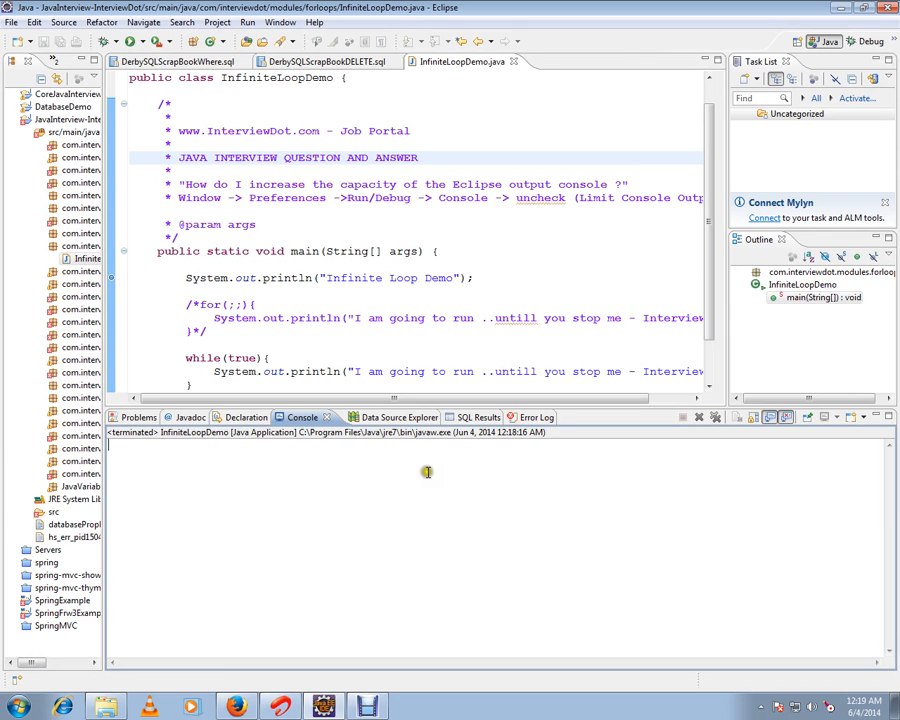
mouse_move(358, 520)
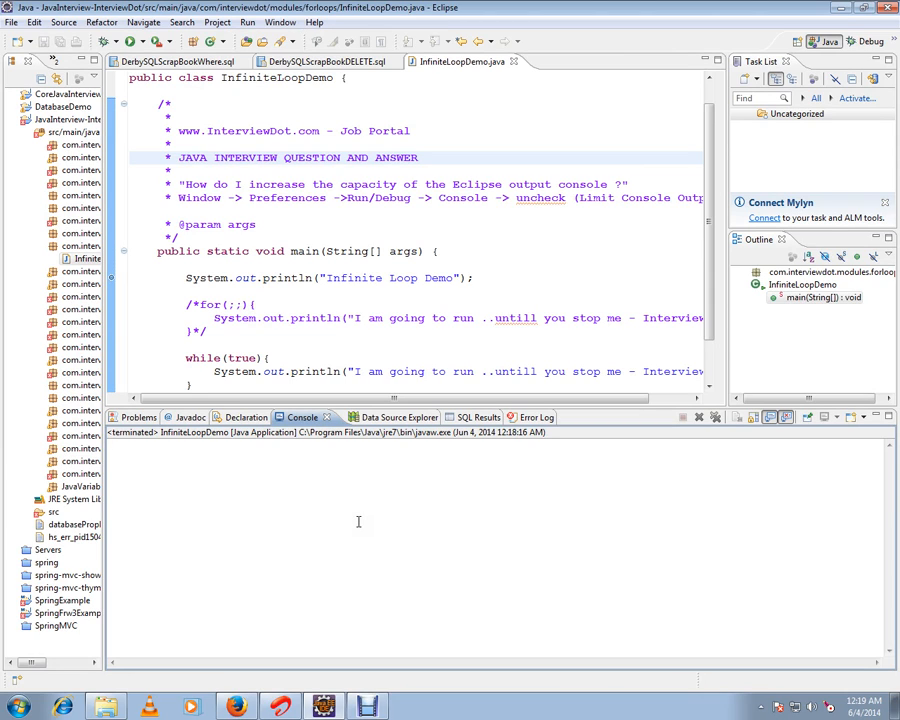
mouse_move(400, 520)
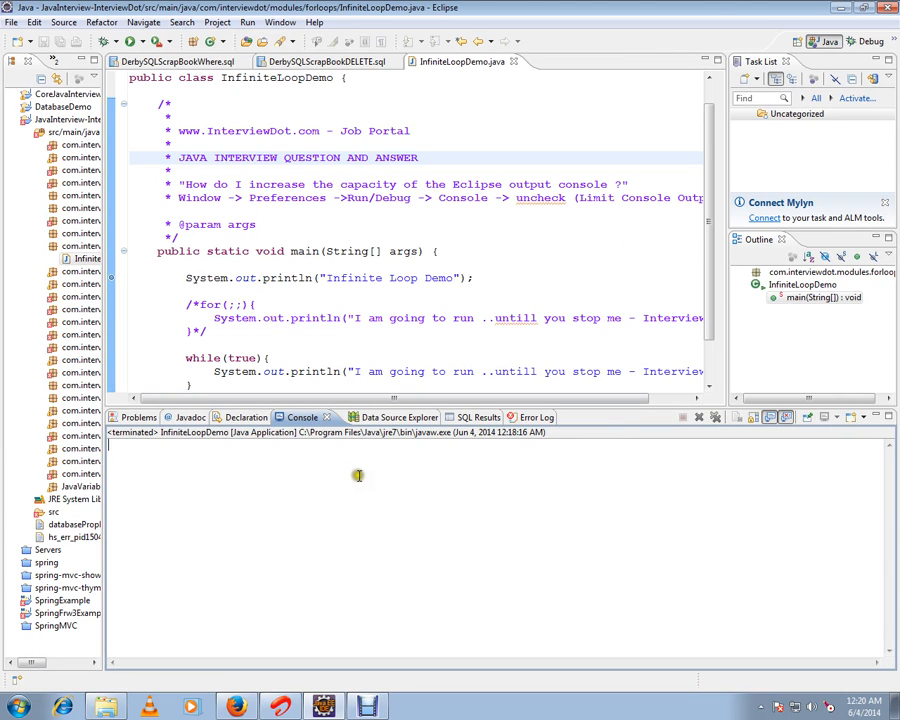
mouse_move(410, 466)
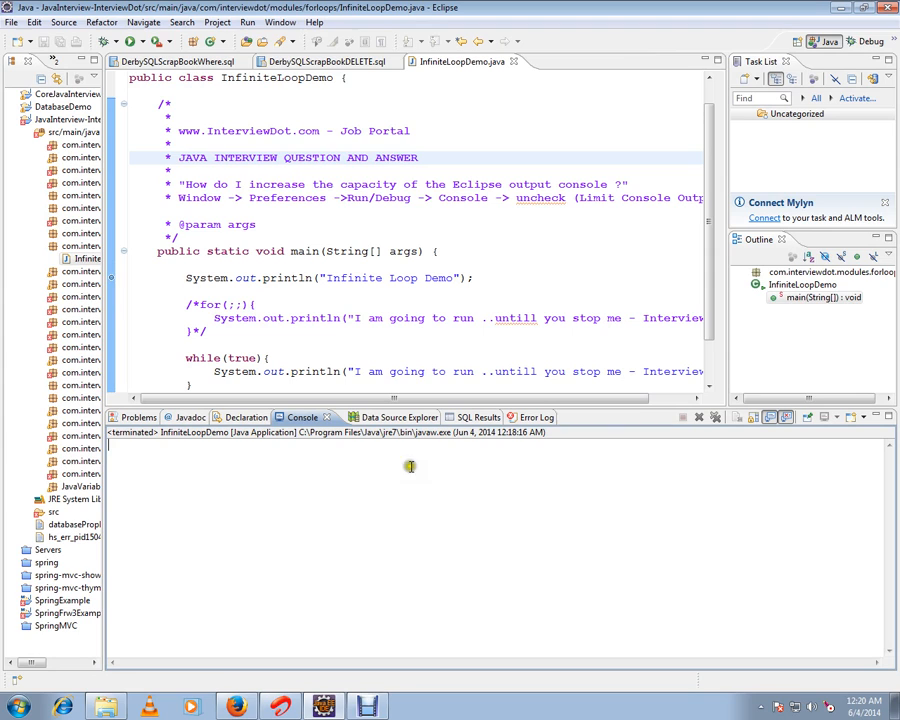
Step: Visit and close Preferences, let InfiniteLoopDemo fill the console, then terminate it
click(280, 22)
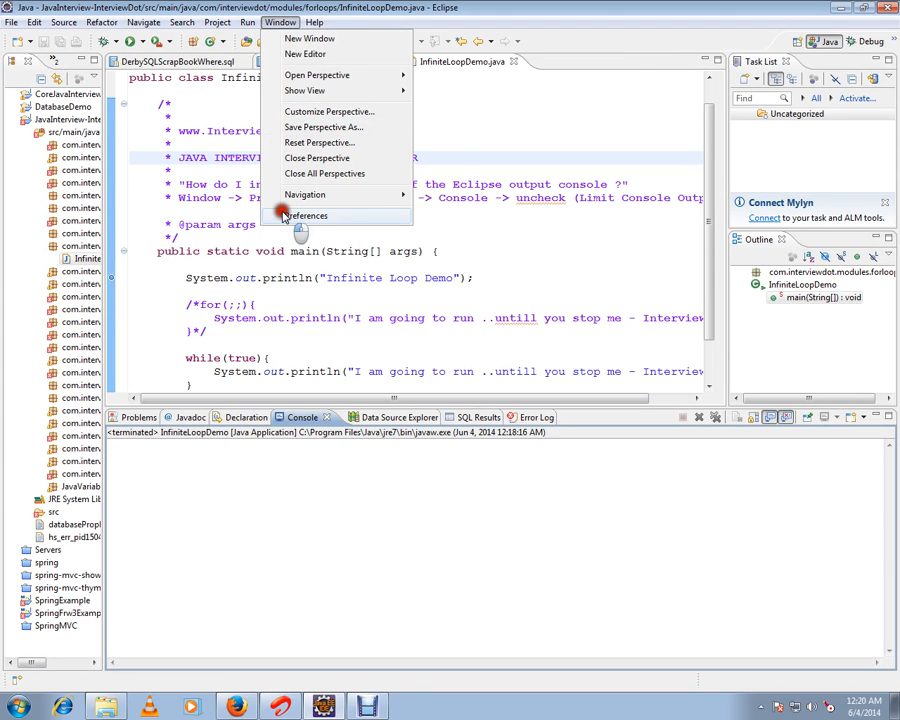
click(308, 216)
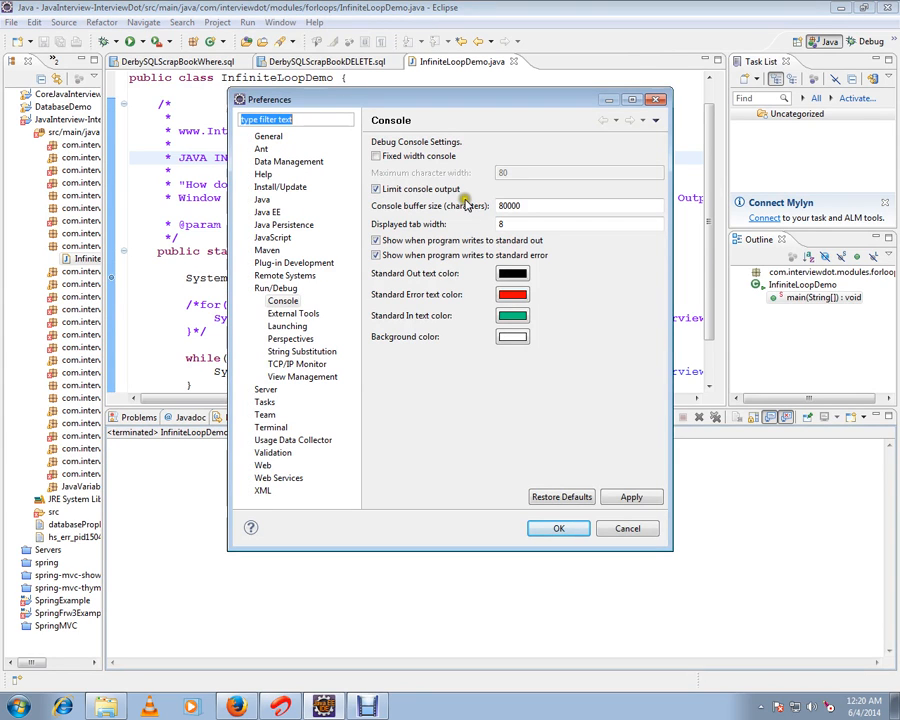
click(560, 528)
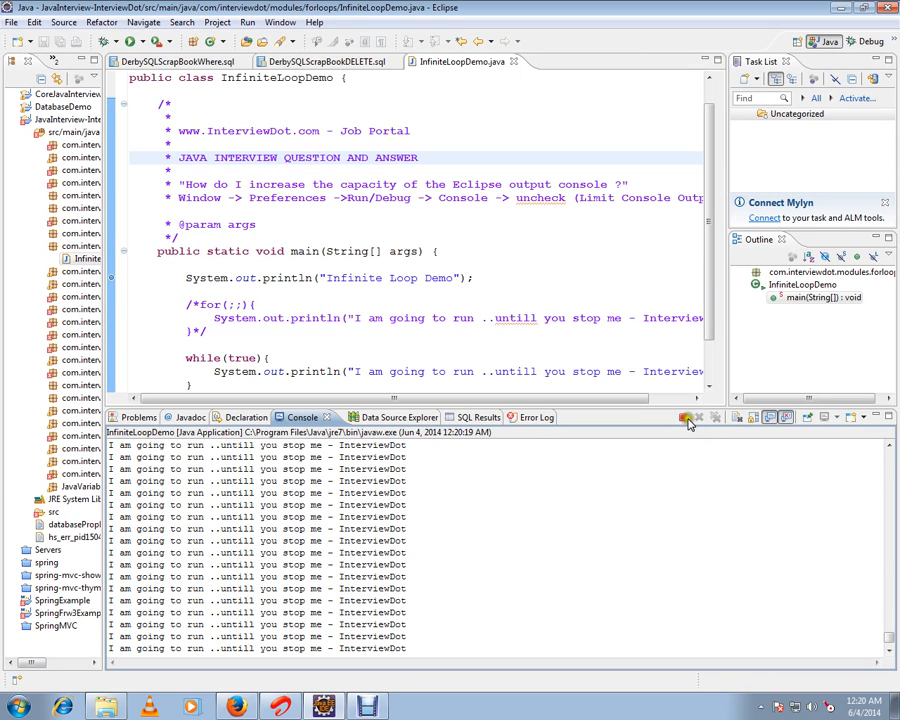
click(688, 418)
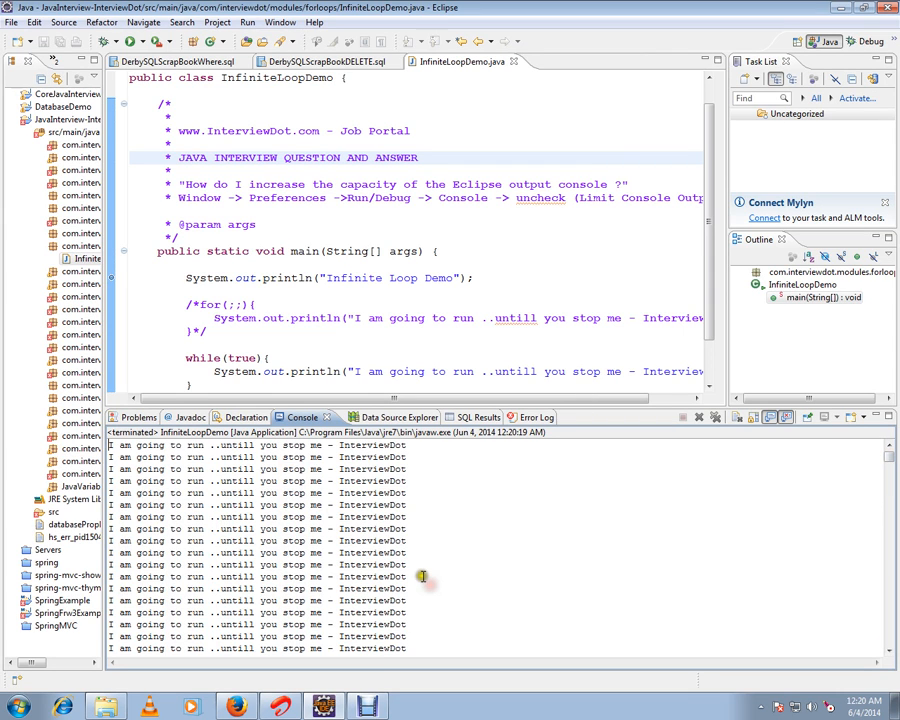
mouse_move(432, 584)
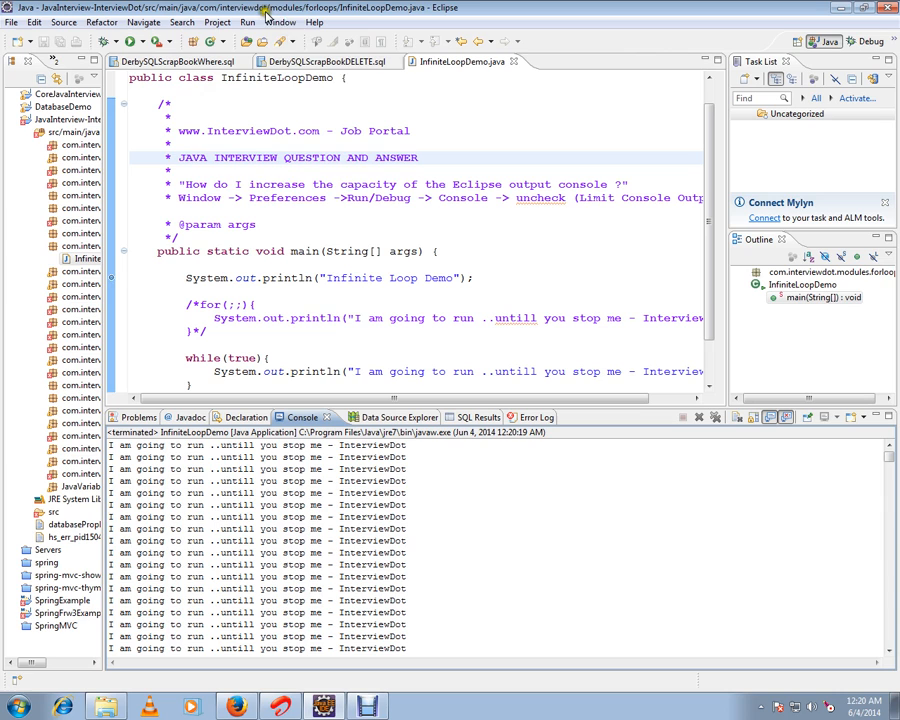
Step: Uncheck 'Limit console output' in Run/Debug > Console preferences and confirm with OK
click(280, 22)
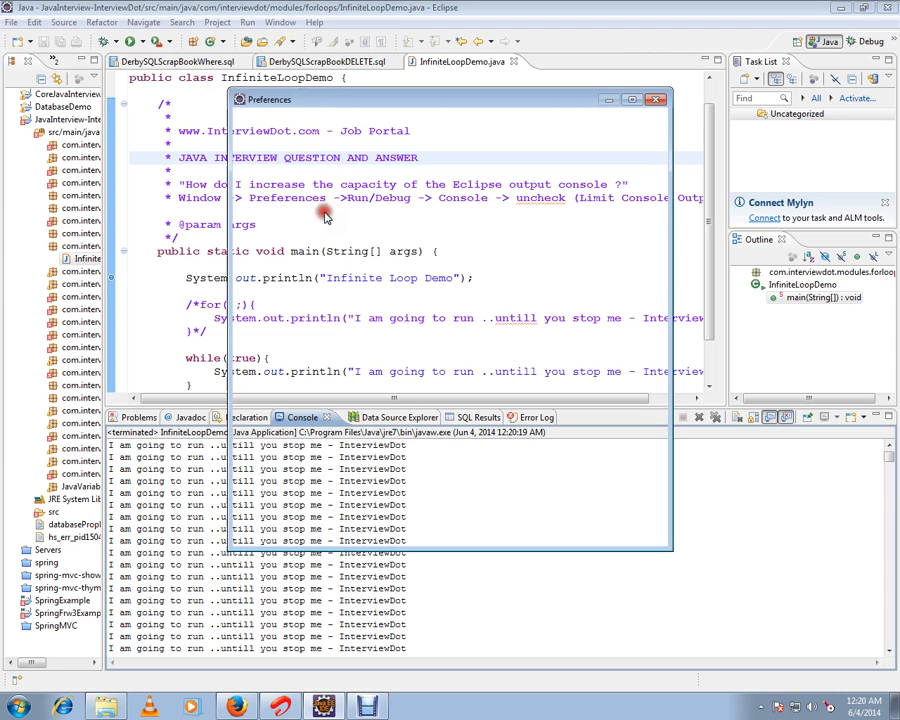
click(282, 300)
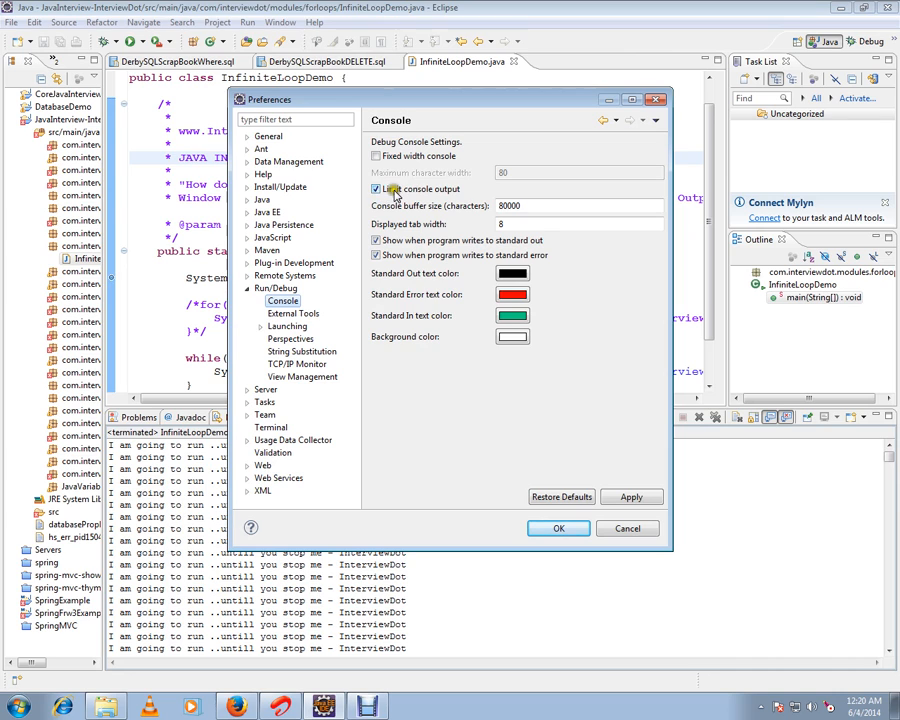
click(376, 188)
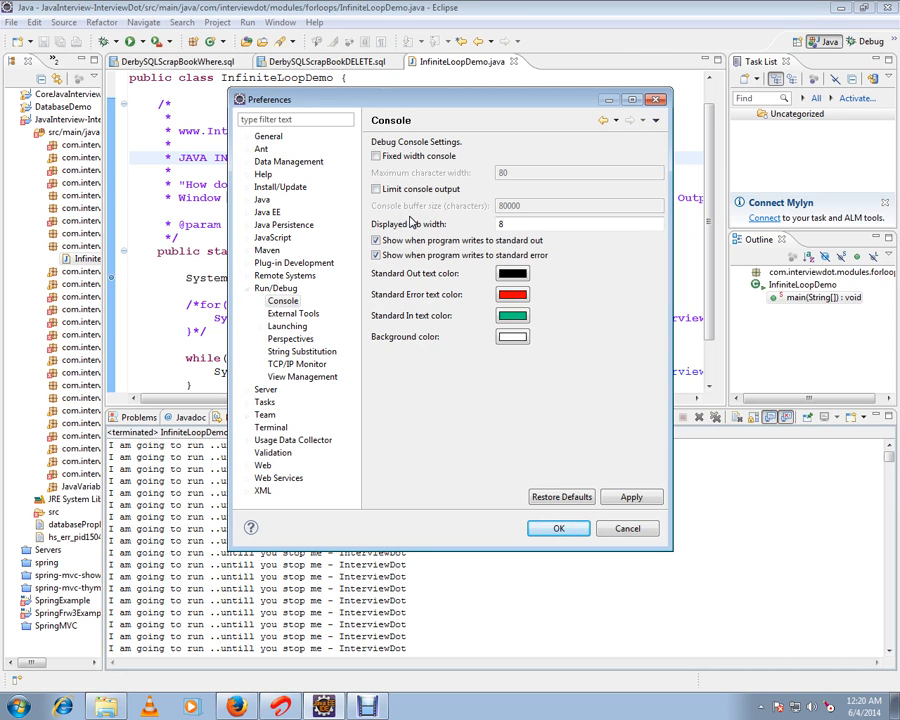
click(558, 528)
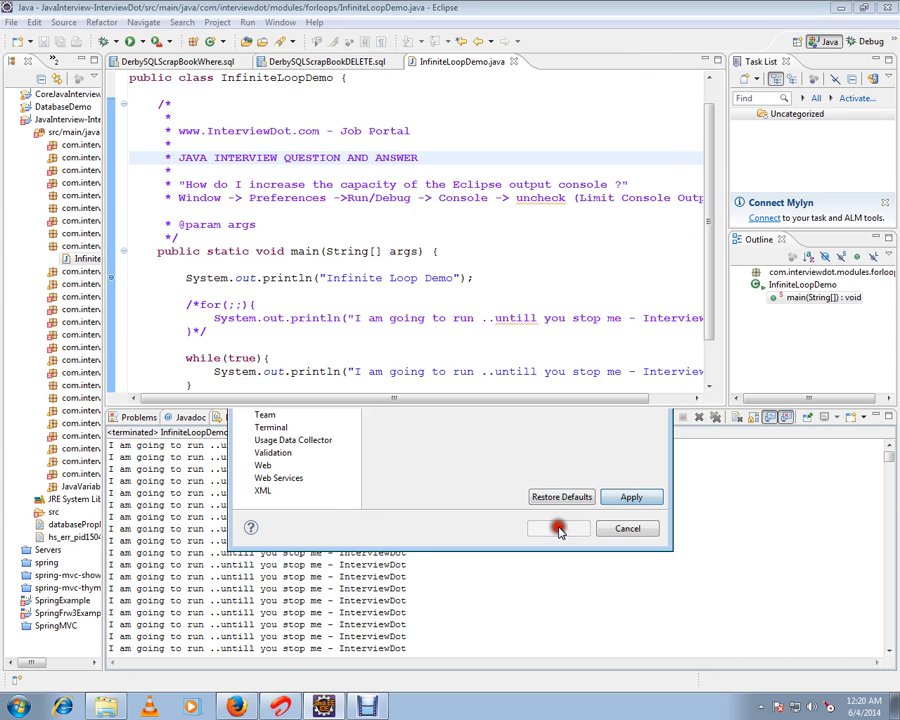
click(558, 528)
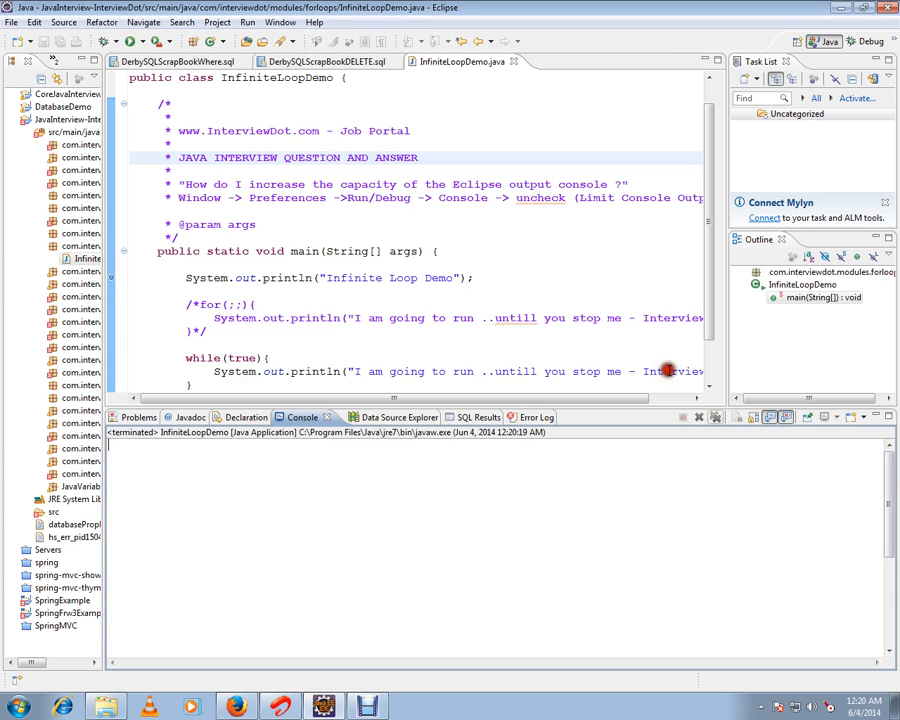
Step: Rerun InfiniteLoopDemo, view the log from its first line, then reopen the Console settings
click(144, 40)
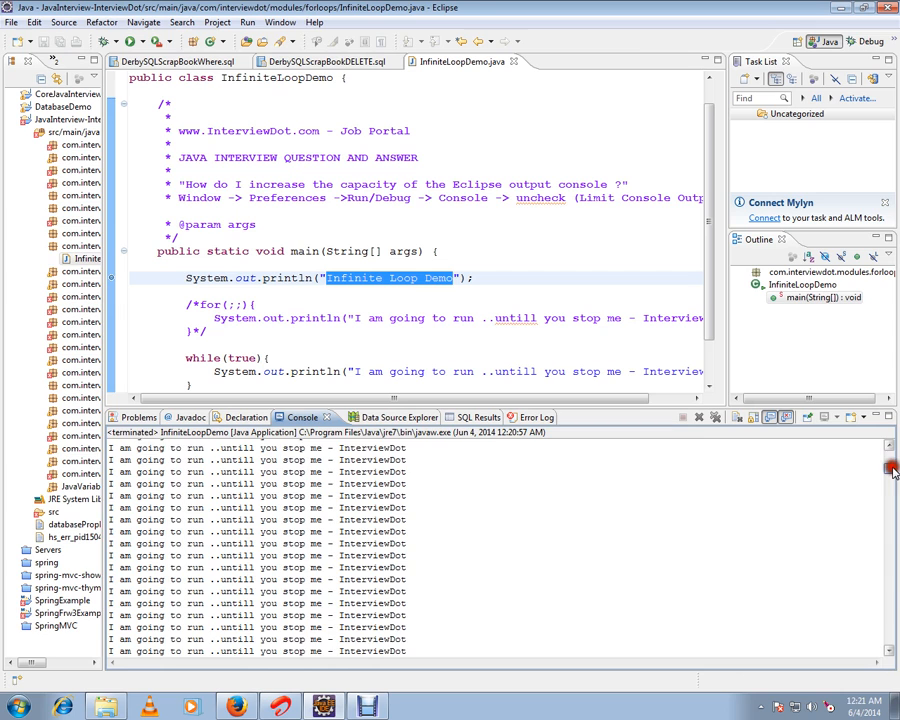
scroll(down, 3)
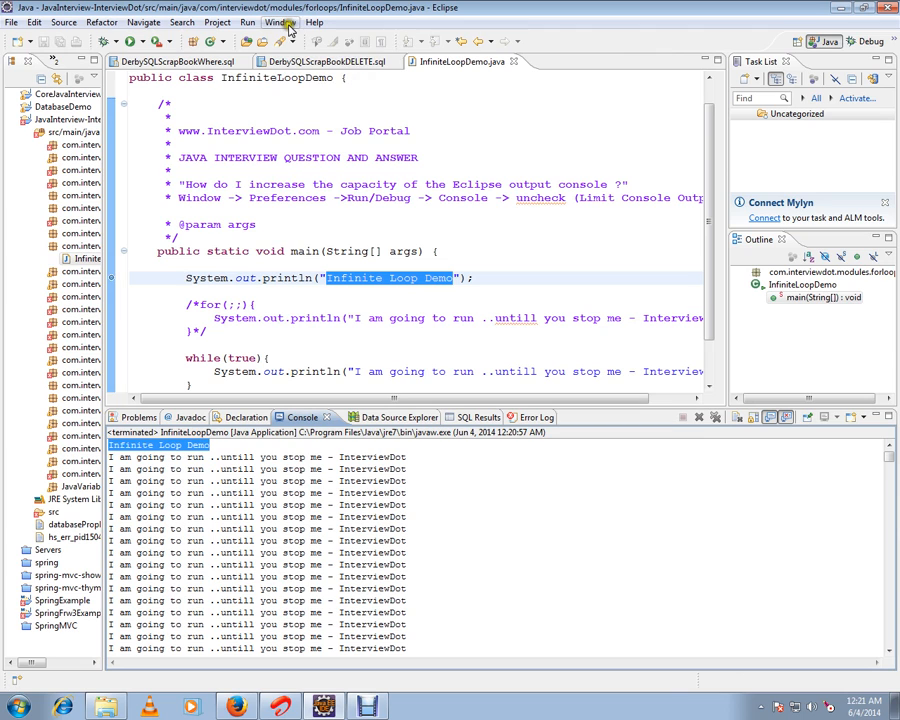
click(280, 22)
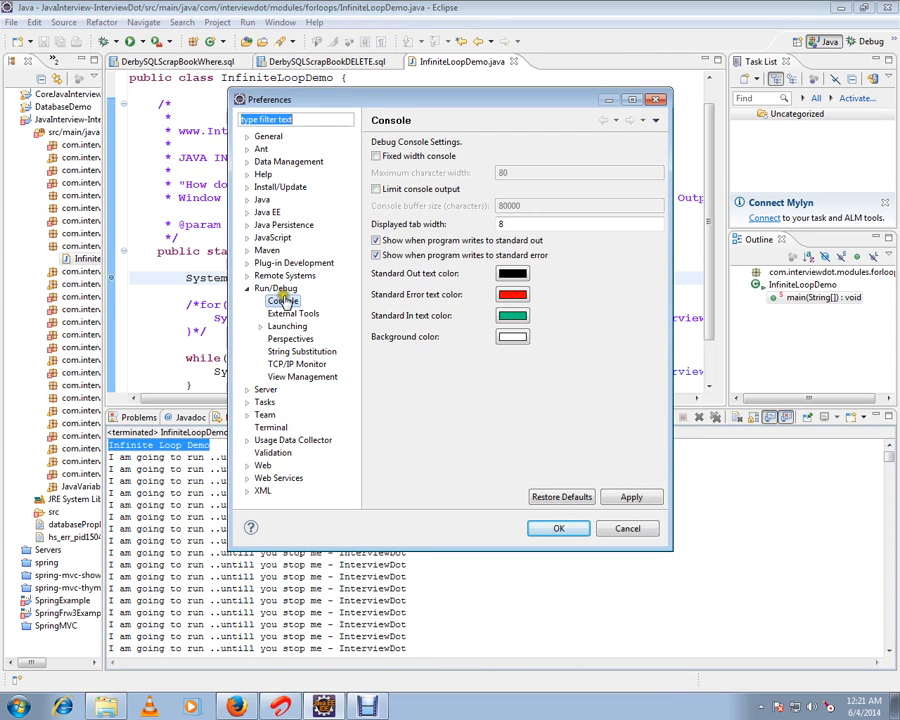
click(376, 188)
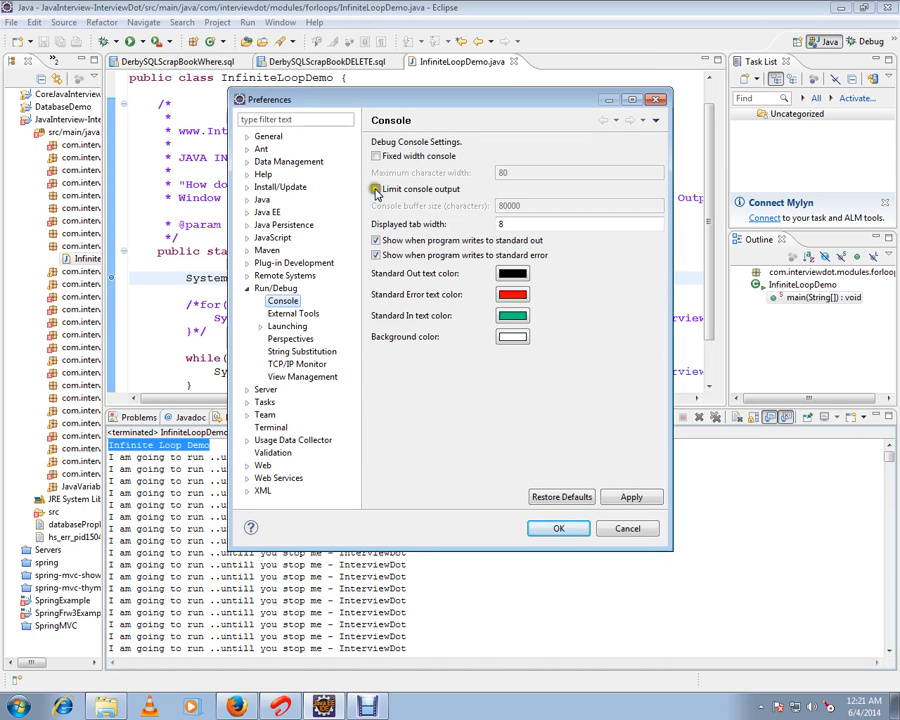